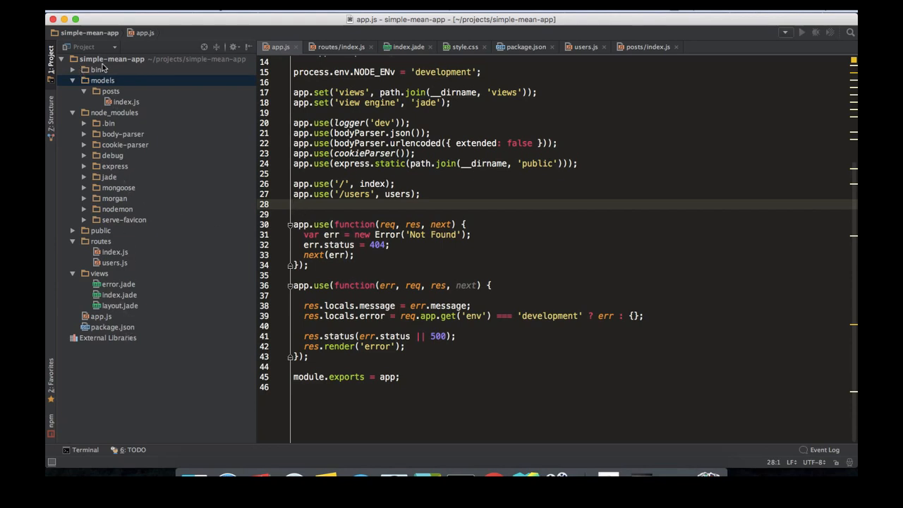
Create a new directory named config at the project root.
right_click(111, 59)
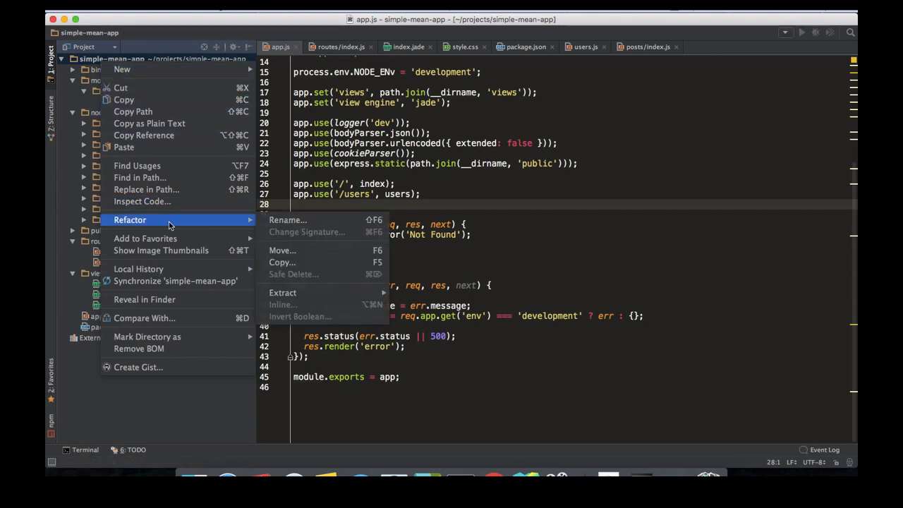
mouse_move(121, 70)
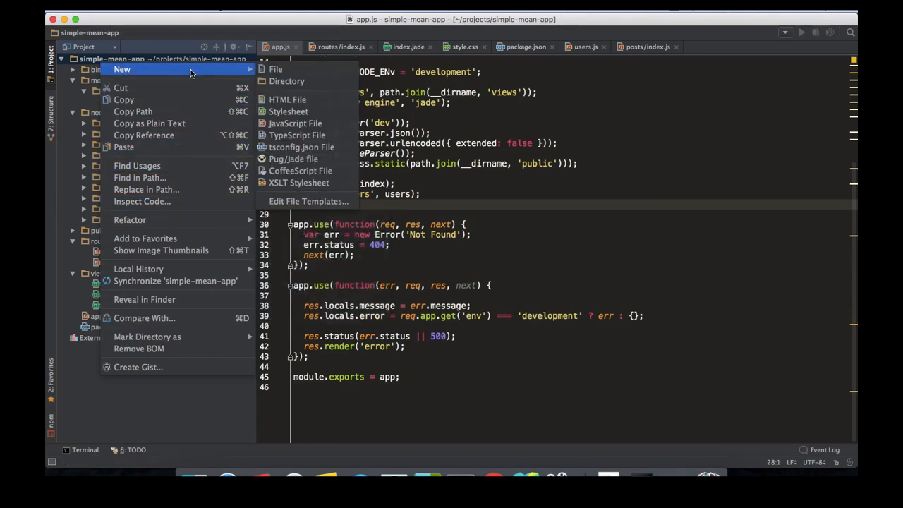
mouse_move(204, 73)
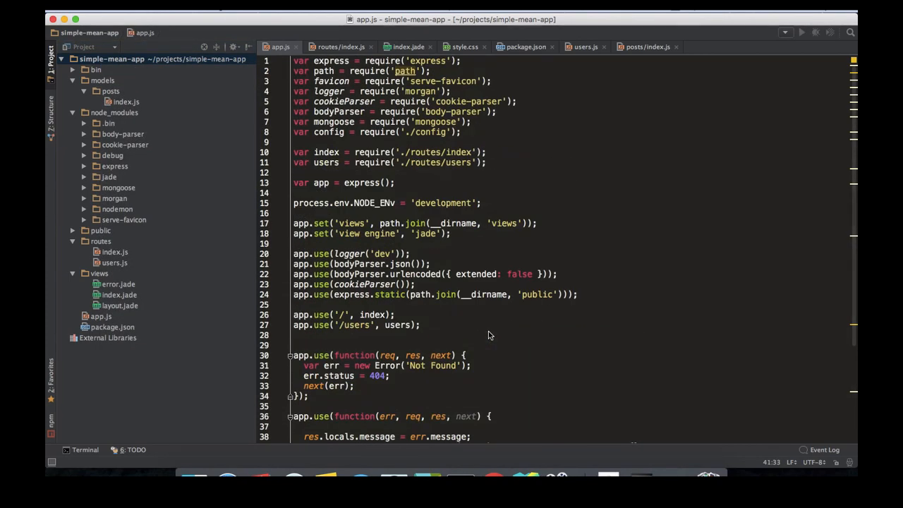
mouse_move(418, 285)
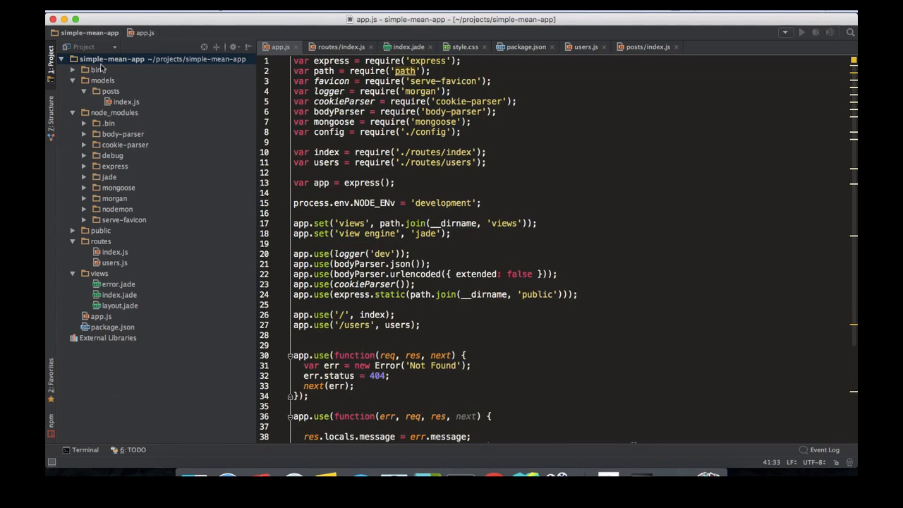
right_click(102, 70)
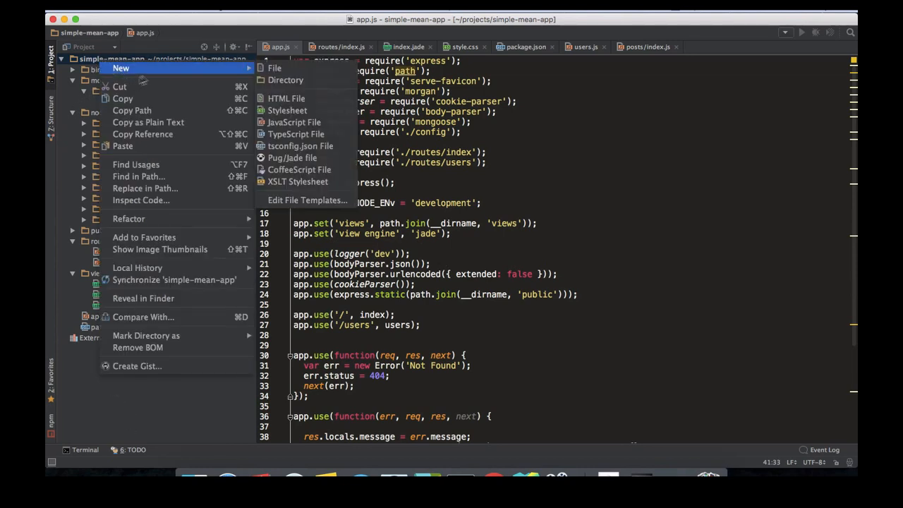
click(285, 79)
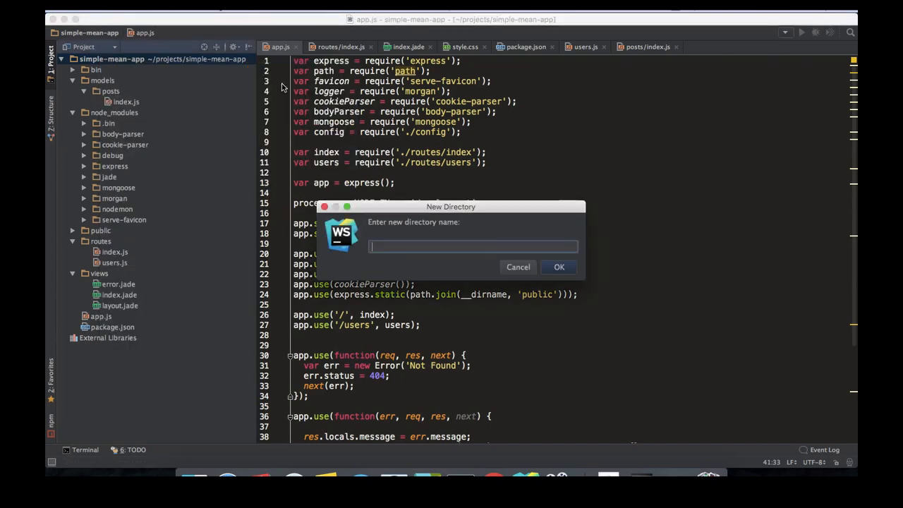
click(559, 267)
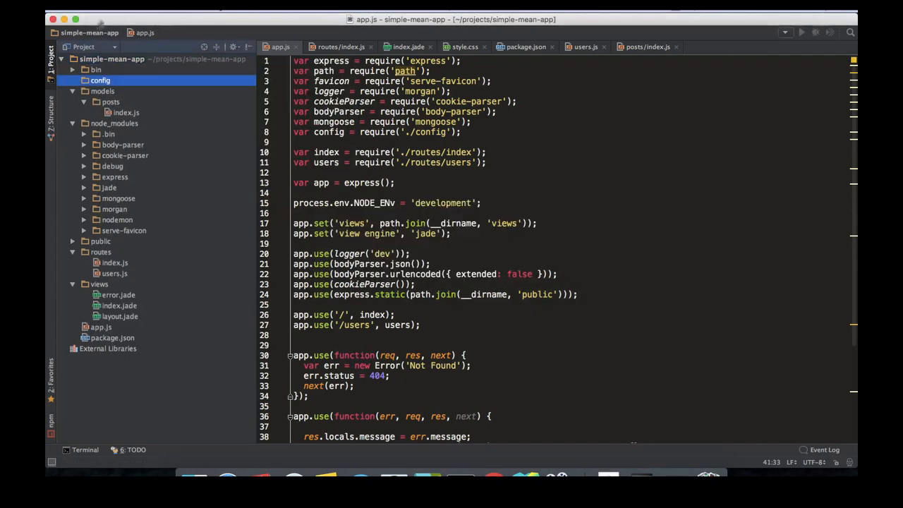
Start a new file named index.js inside the config folder.
right_click(100, 79)
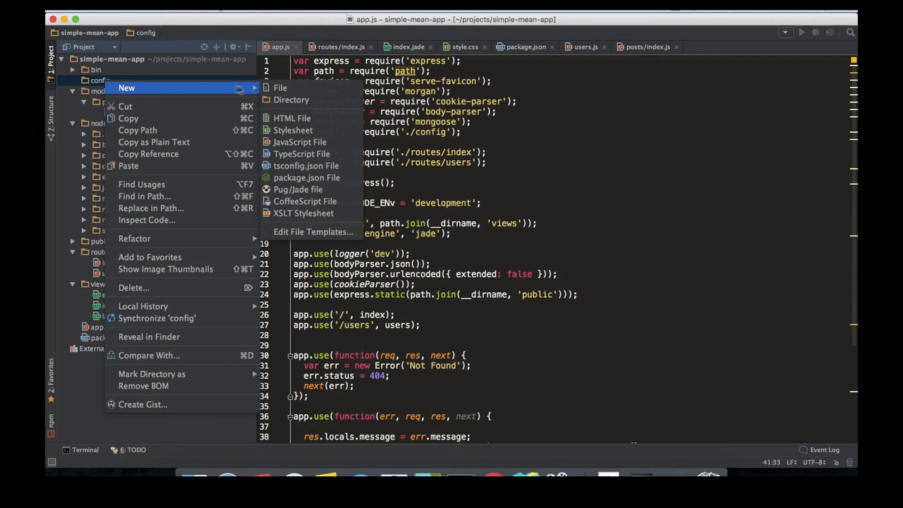
click(279, 88)
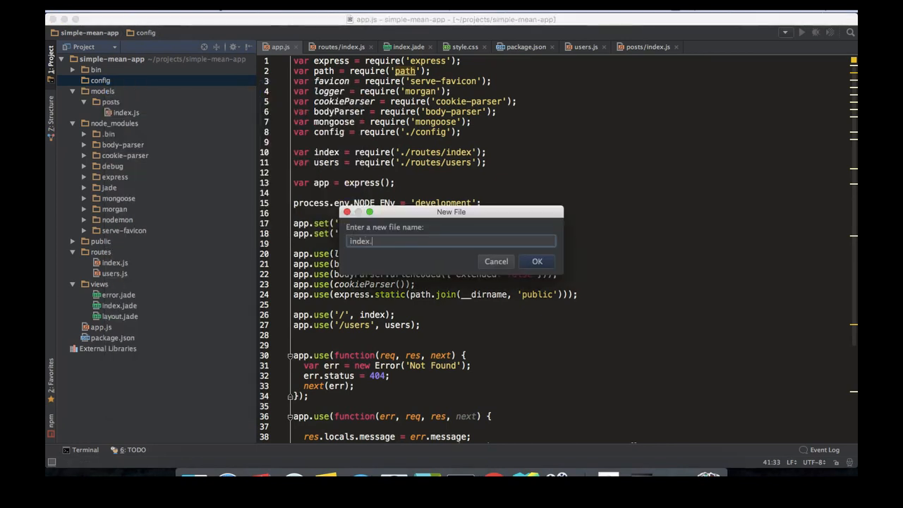
text(js)
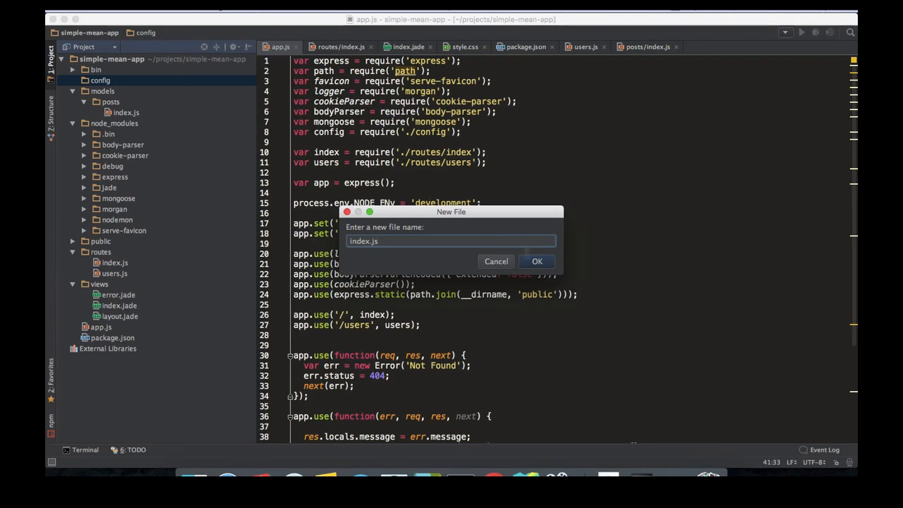
In index.js define config with db: 'mongodb://127.0.0.1/mean_app_db'.
click(536, 261)
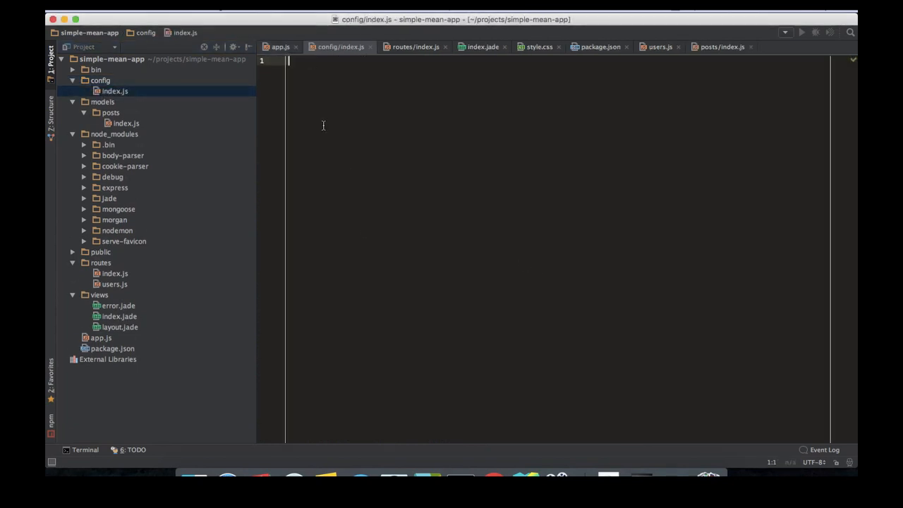
text(var config = {)
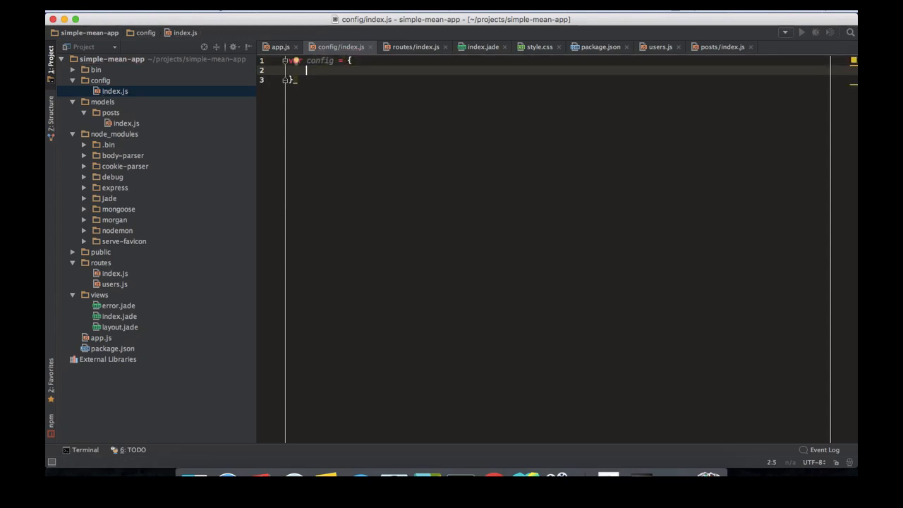
text(db:)
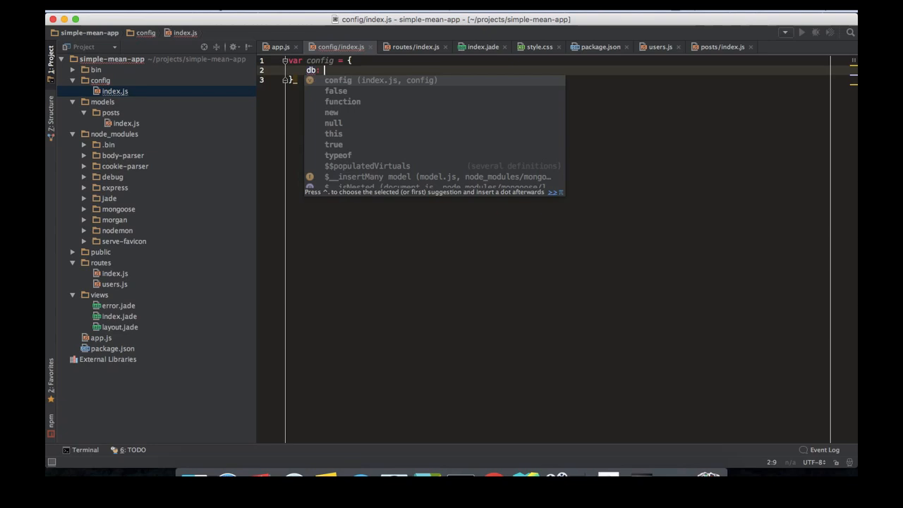
text('mongodb')
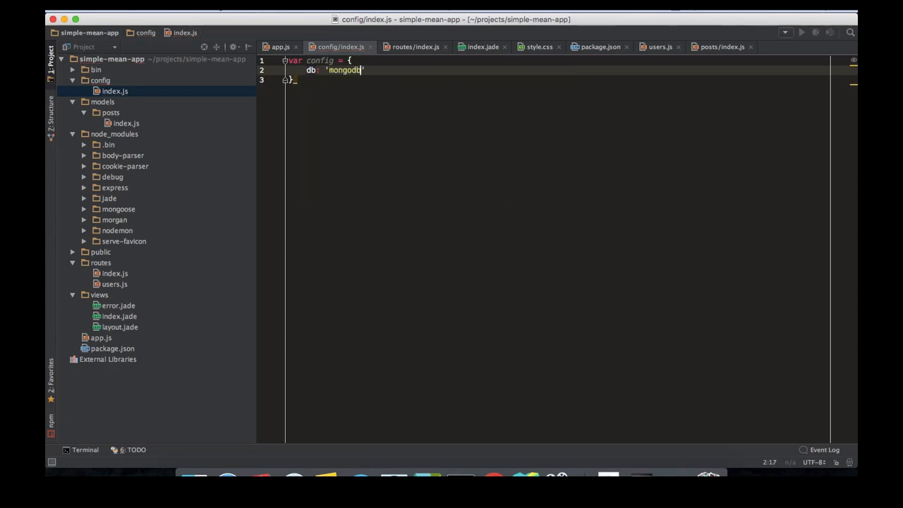
text(://127.0.0.1)
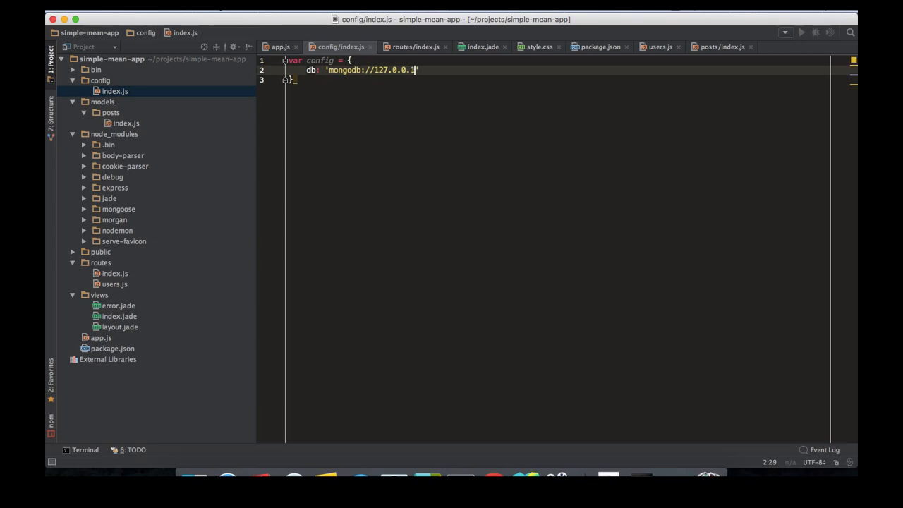
text(/)
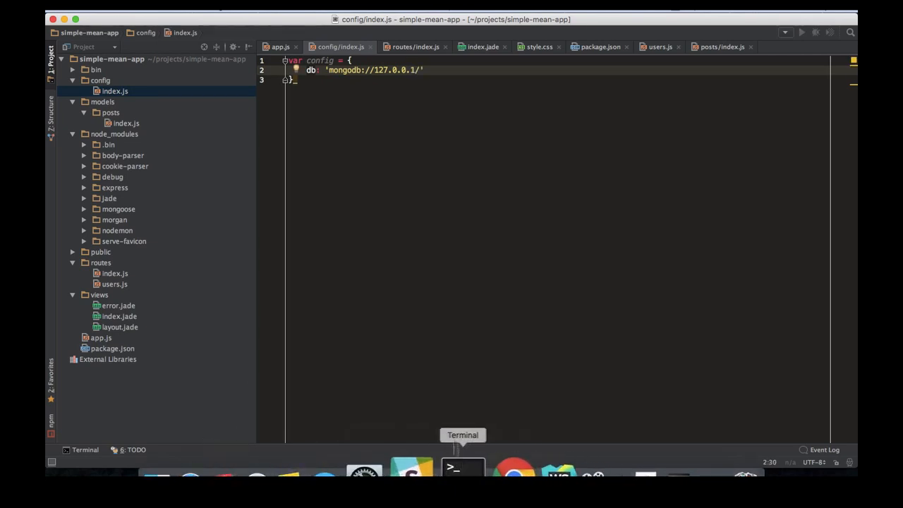
text(robo)
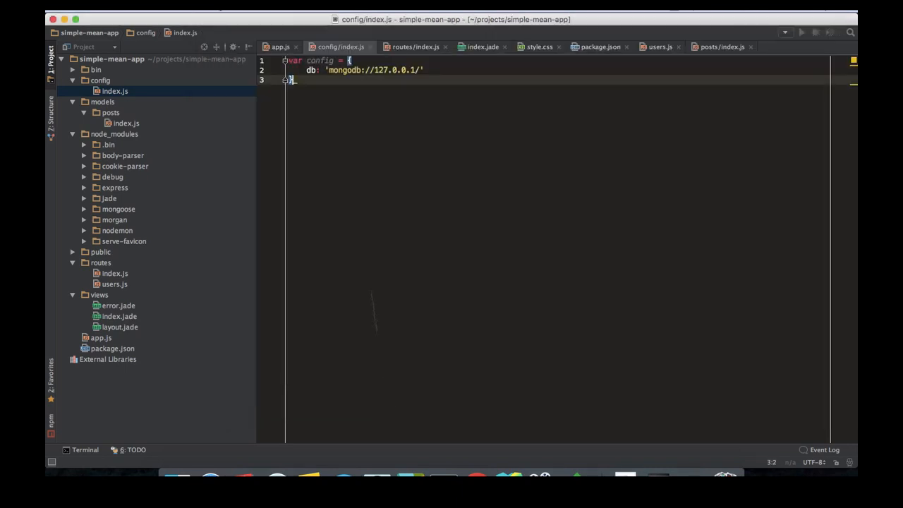
text(/m)
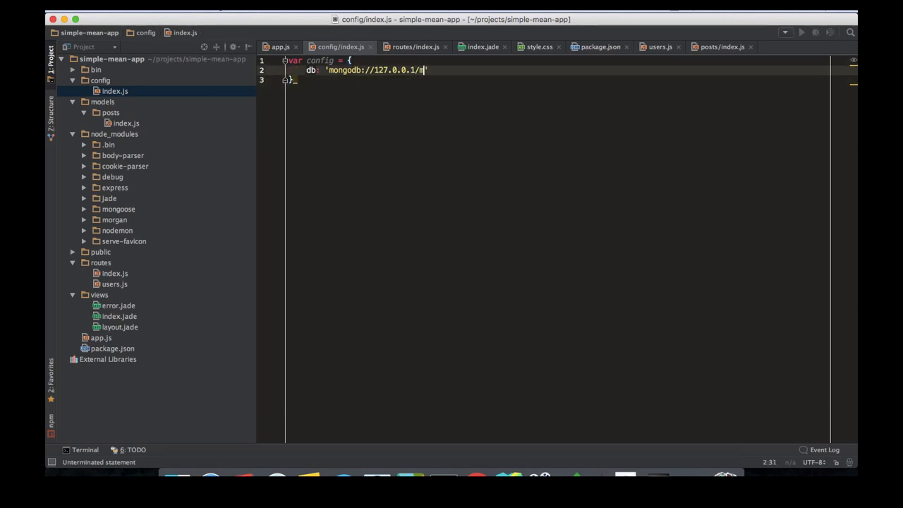
text(ean_app)
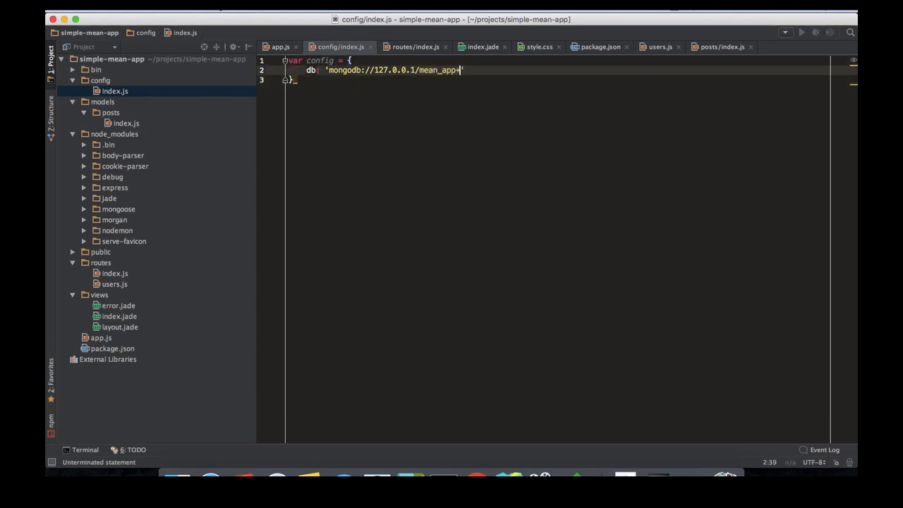
text(_db)
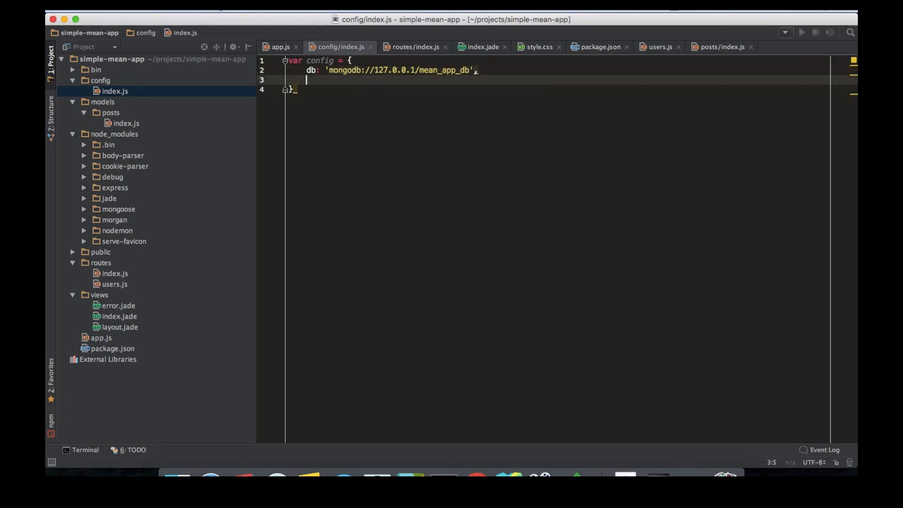
Add testDb: 'mongodb://127.0.0.1/mean_app_db_test' to the config object.
text(testDb)
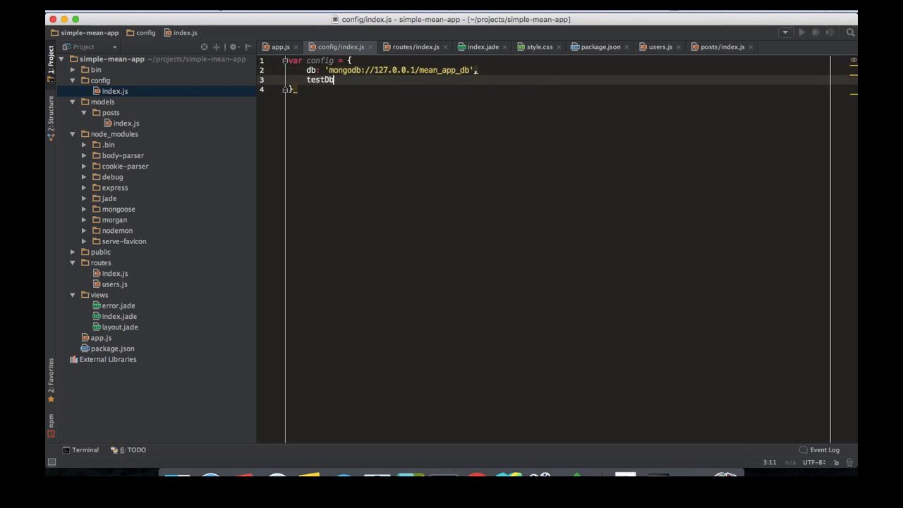
text(: 'mong')
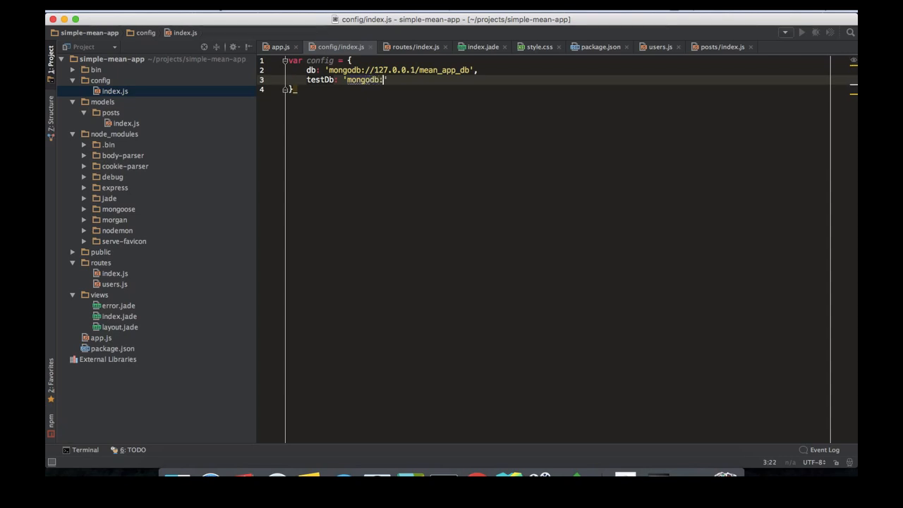
text(//127)
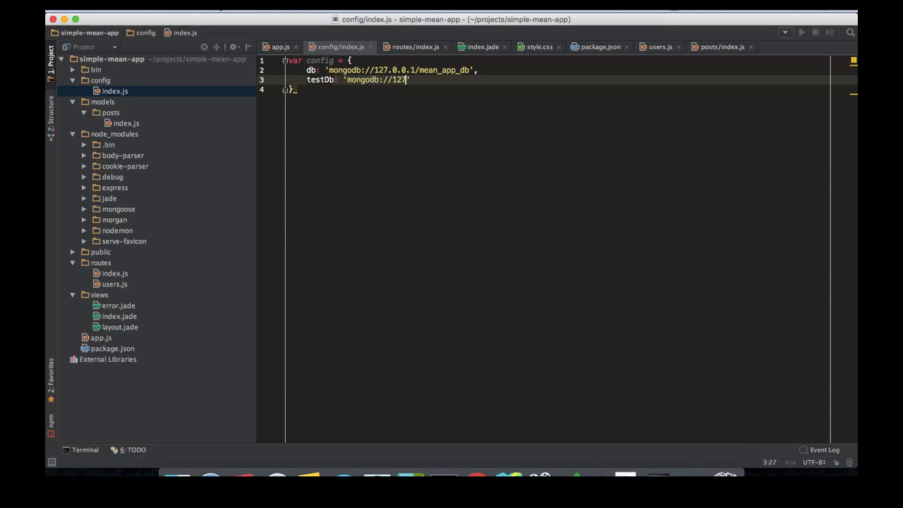
text(.0.)
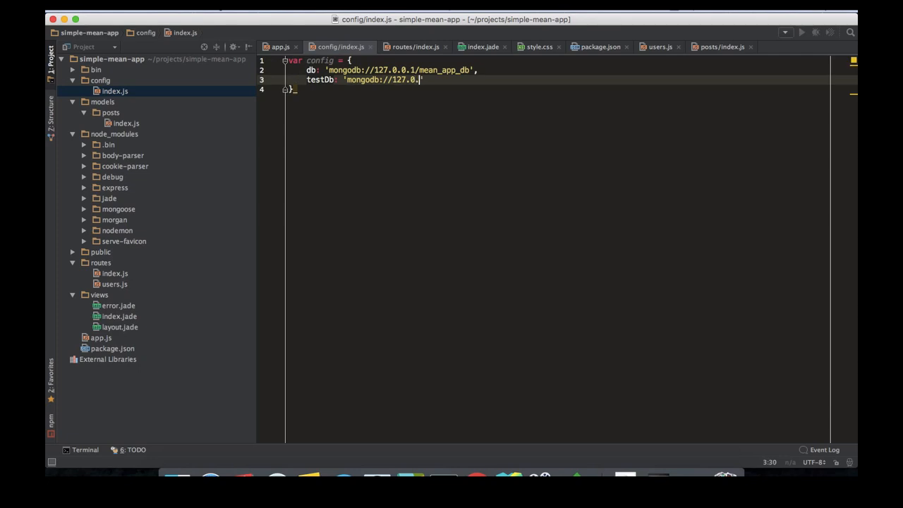
text(0.1/)
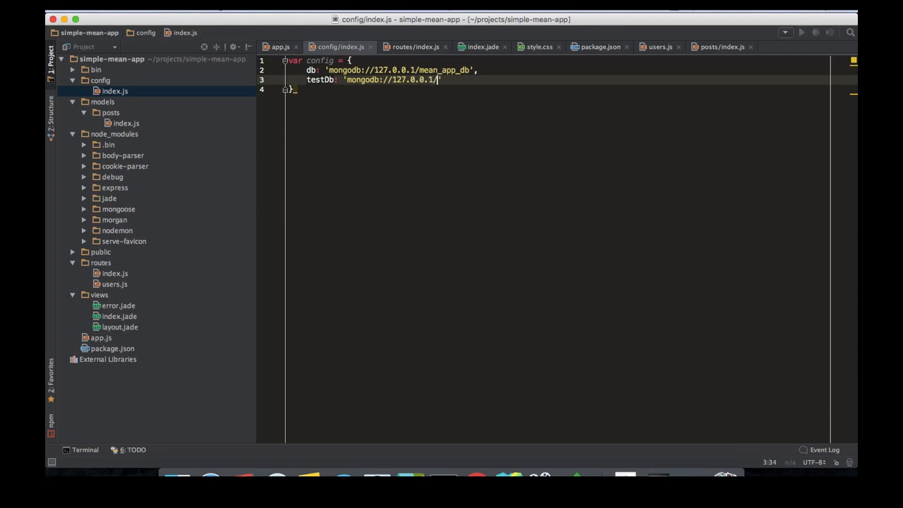
text(mean_app_db_t)
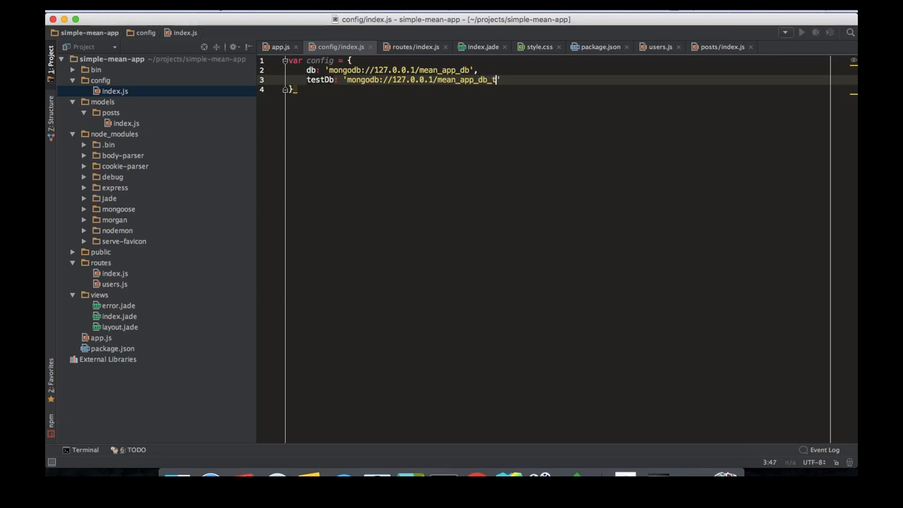
text(est)
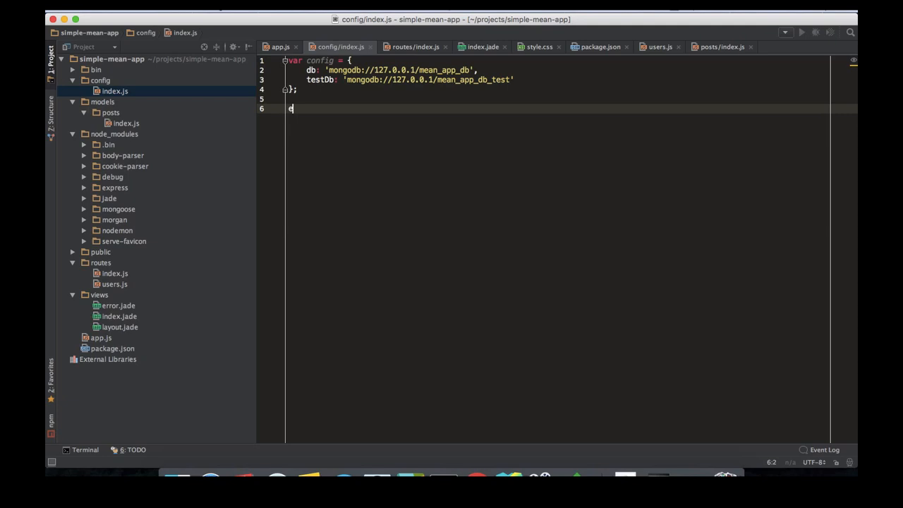
Export the config object with module.exports = config.
text(module.exports)
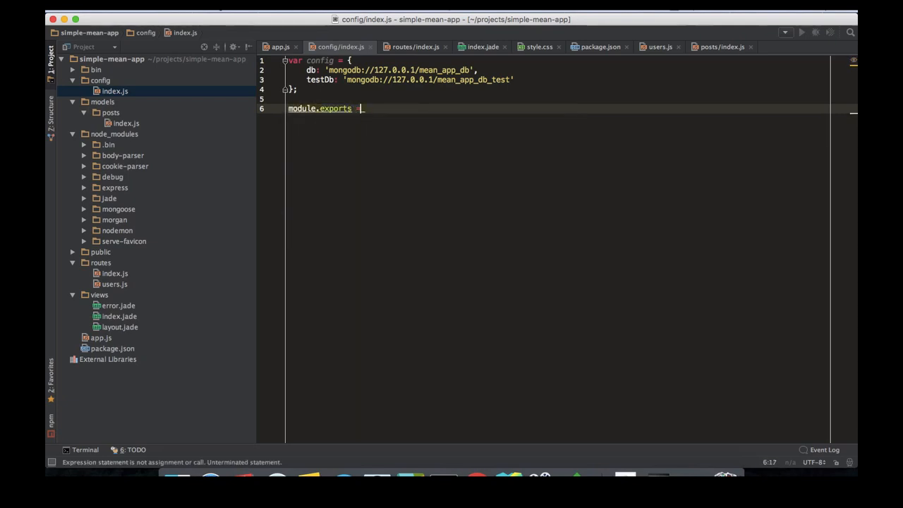
text(=)
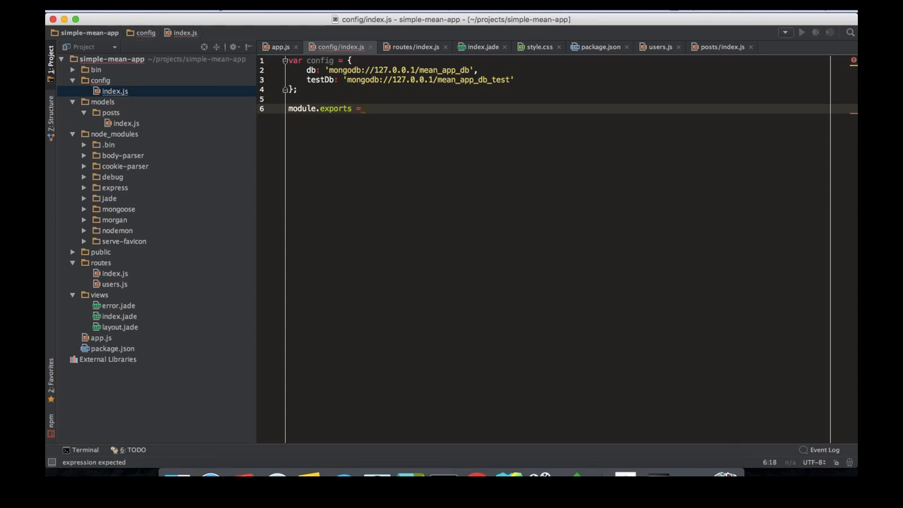
text(config)
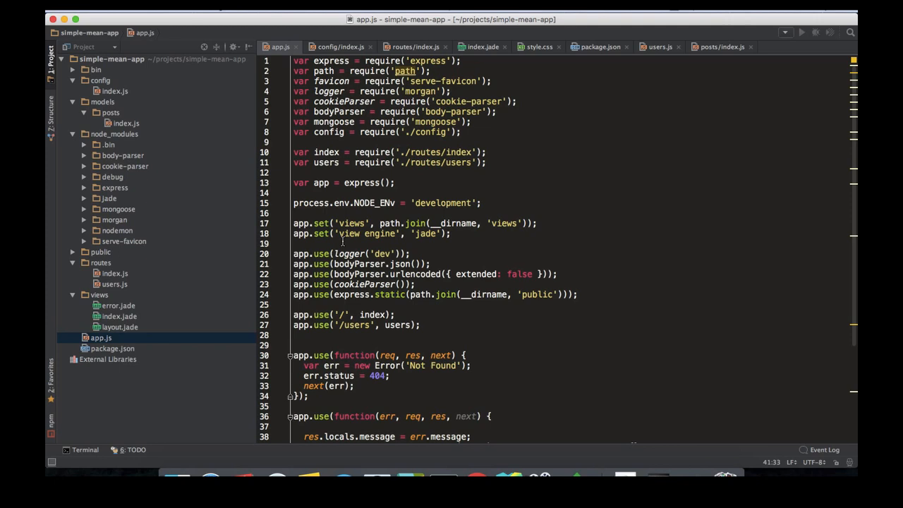
mouse_move(446, 211)
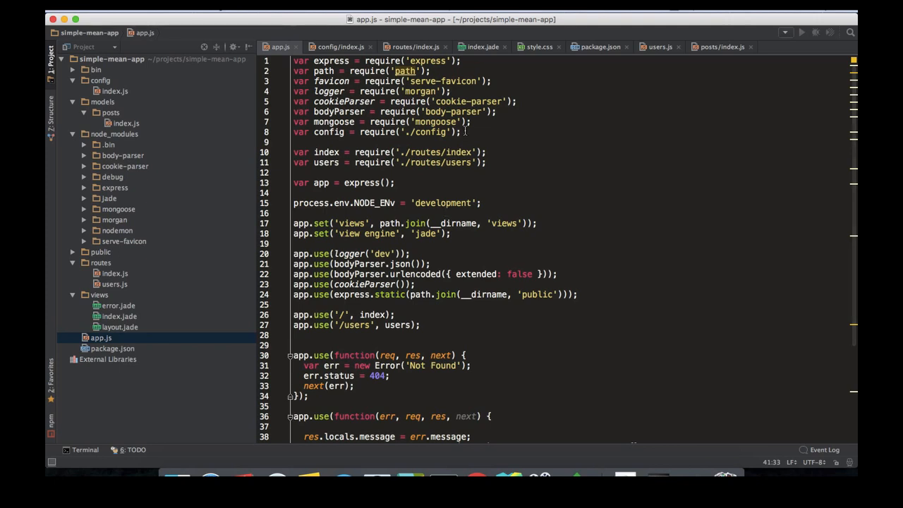
Adjust the config require path in app.js, keeping it pointing at './config'.
click(474, 121)
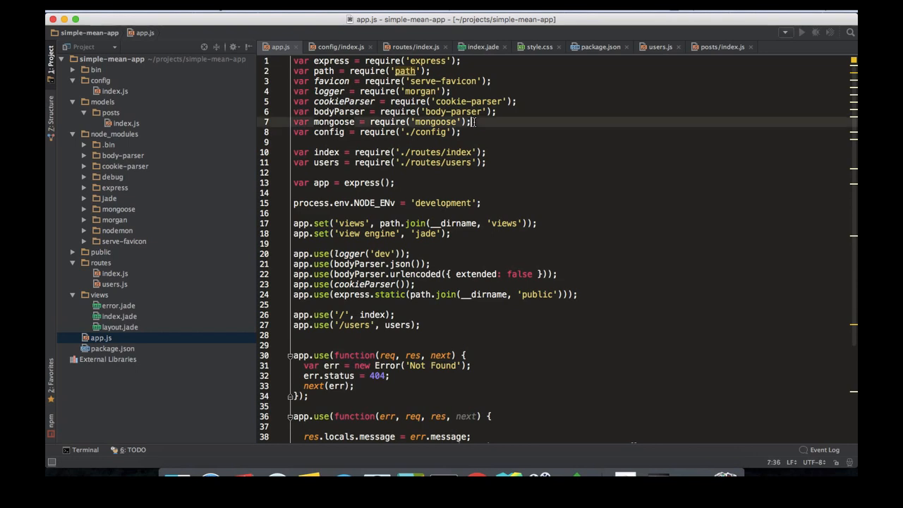
click(293, 121)
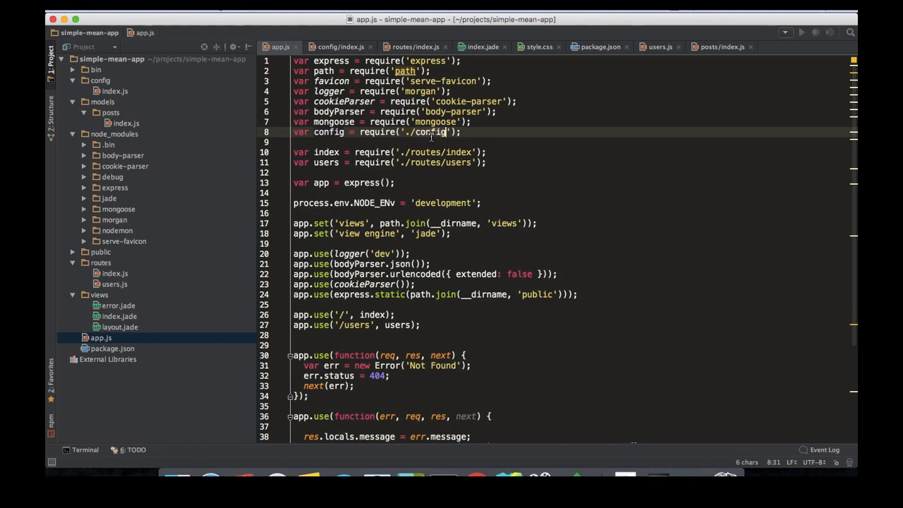
text(/inde)
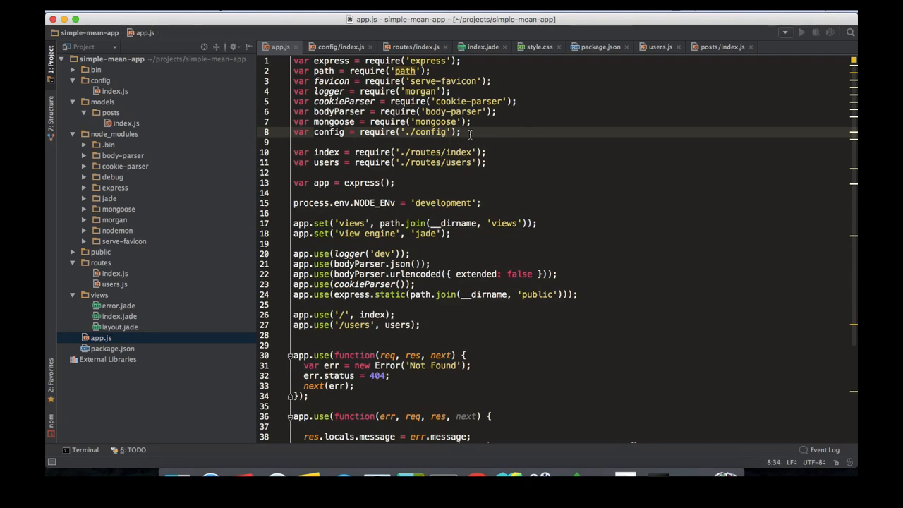
scroll(down, 3)
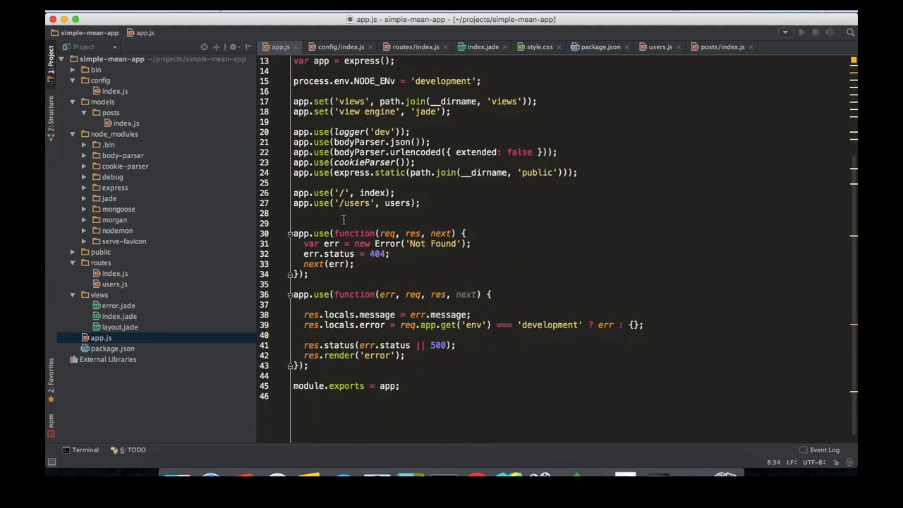
scroll(up, 3)
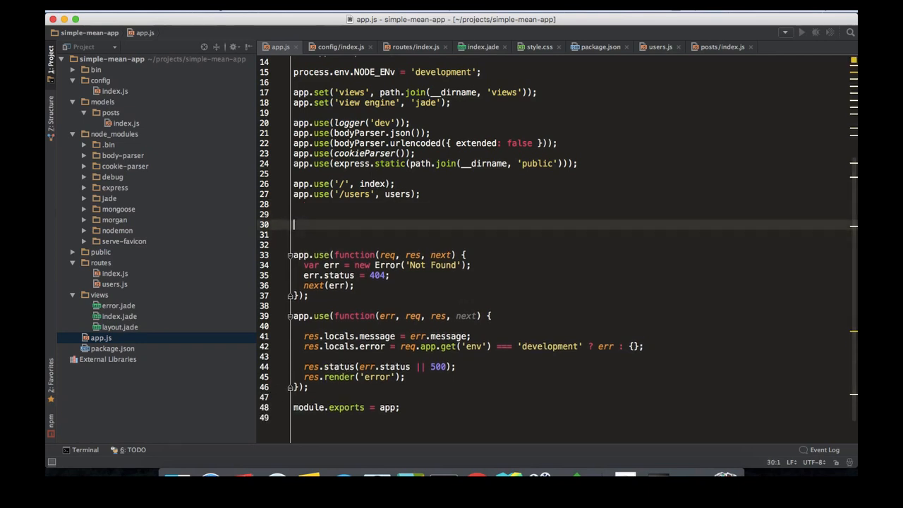
Define function _initializeModels() { mongoose.connect(config.db); } below the routes.
text(functio)
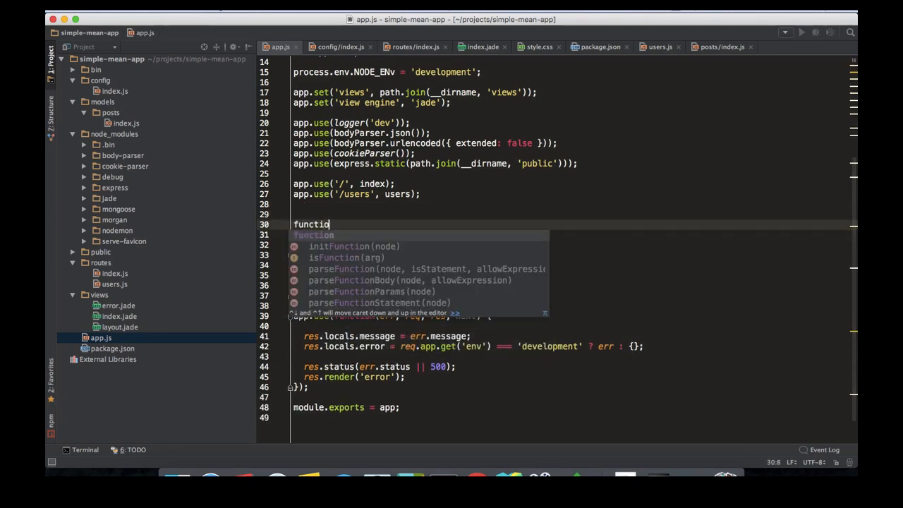
text(_initial)
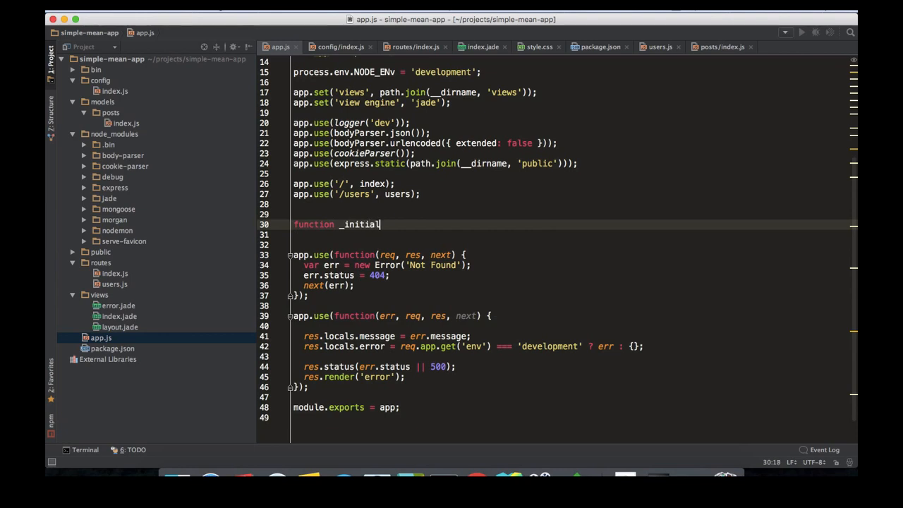
text(izeModels)
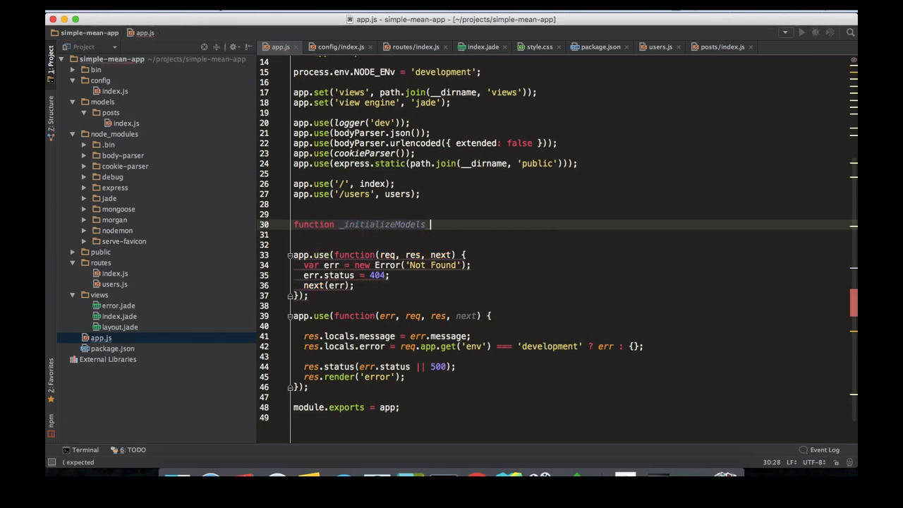
text((){)
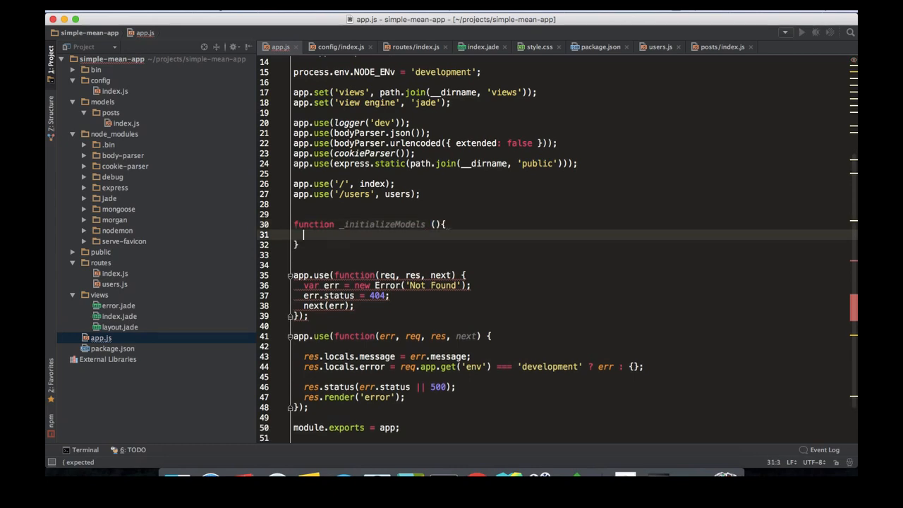
text(mongoose.connect()
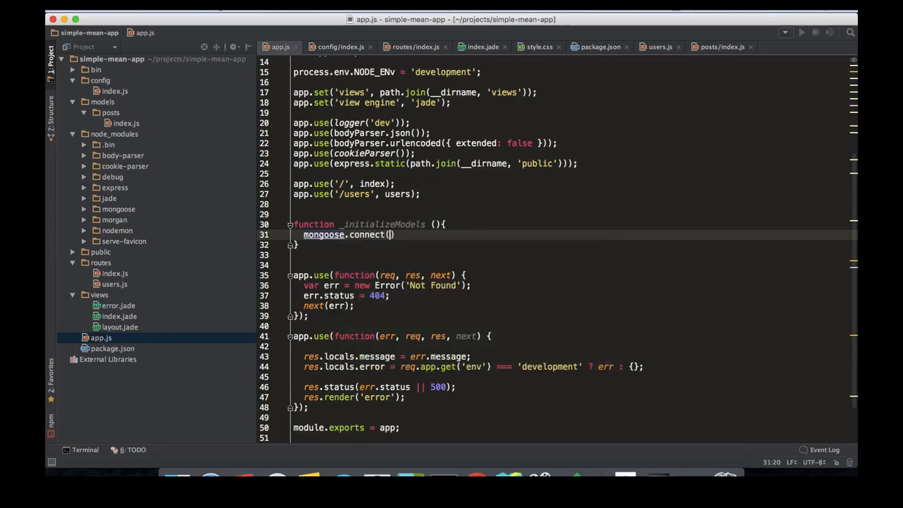
text(config.db)
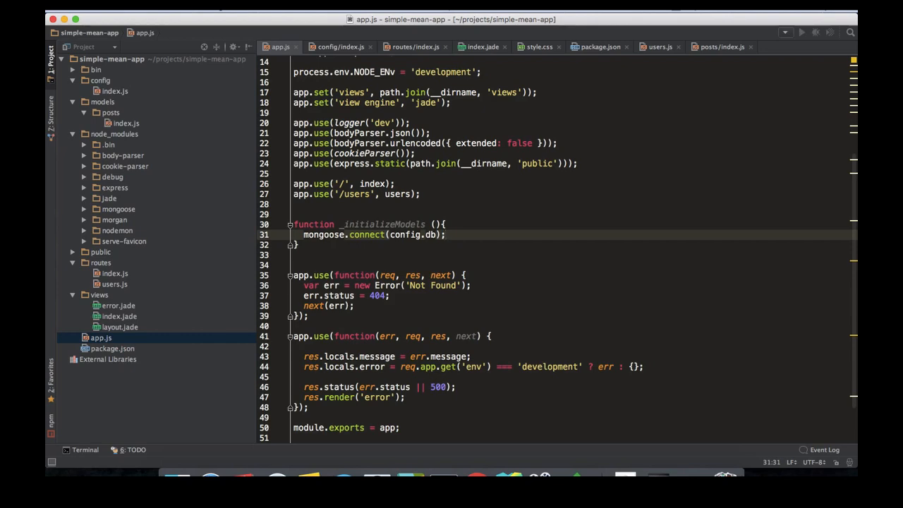
scroll(up, 3)
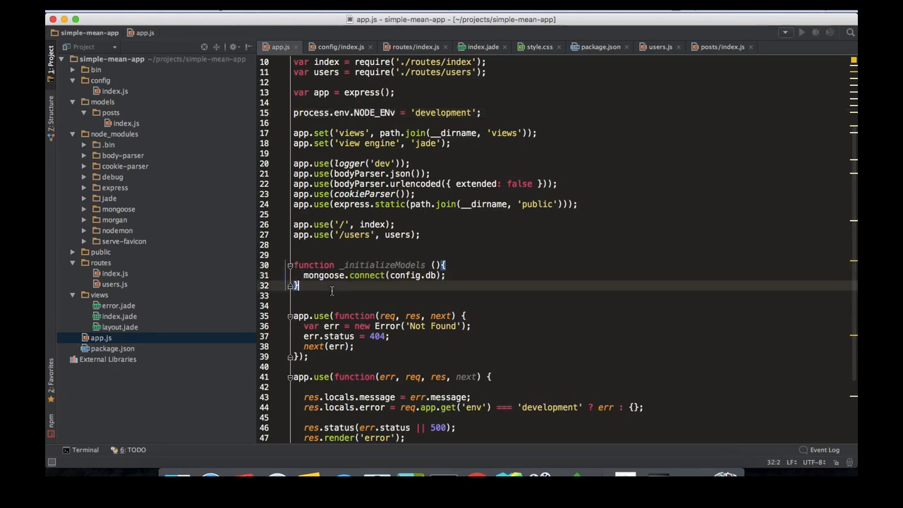
Log 'Mongodb failed to connect' with {err: err} on mongoose.connection 'error'.
text(mongoose.connection.on()
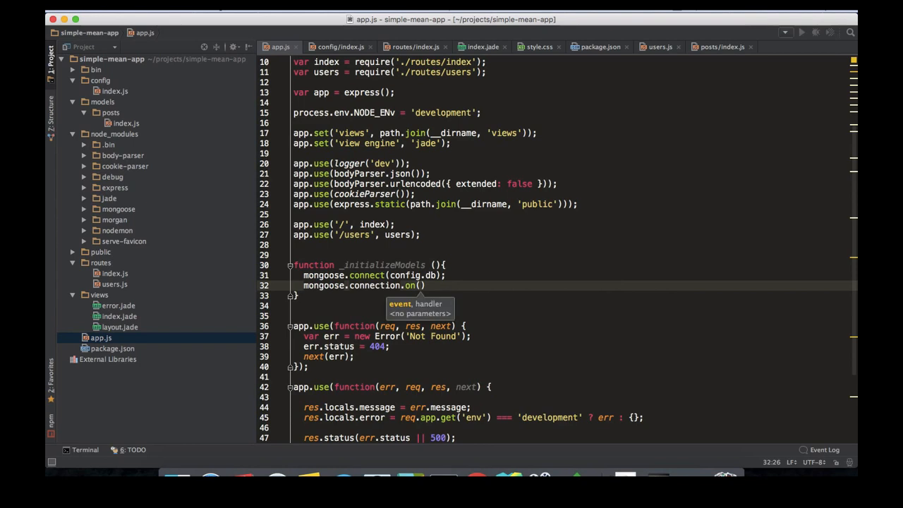
text('err')
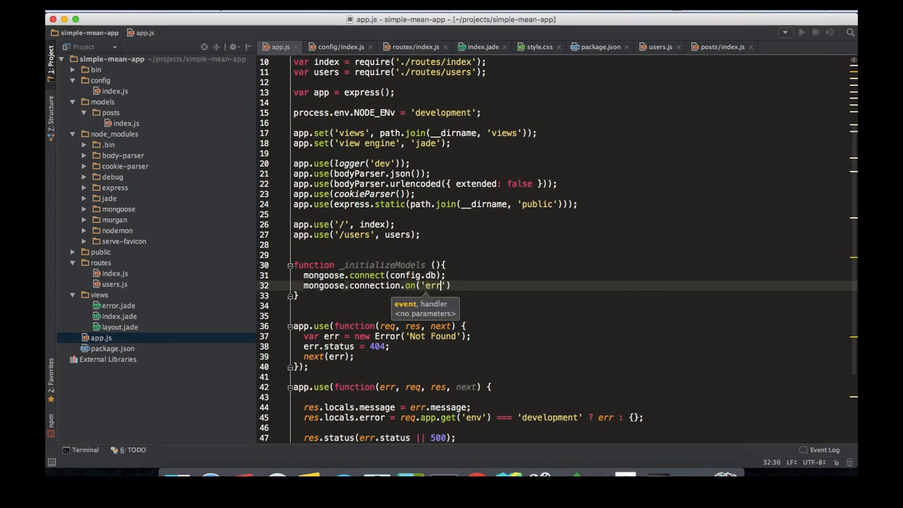
text(or', function (err)
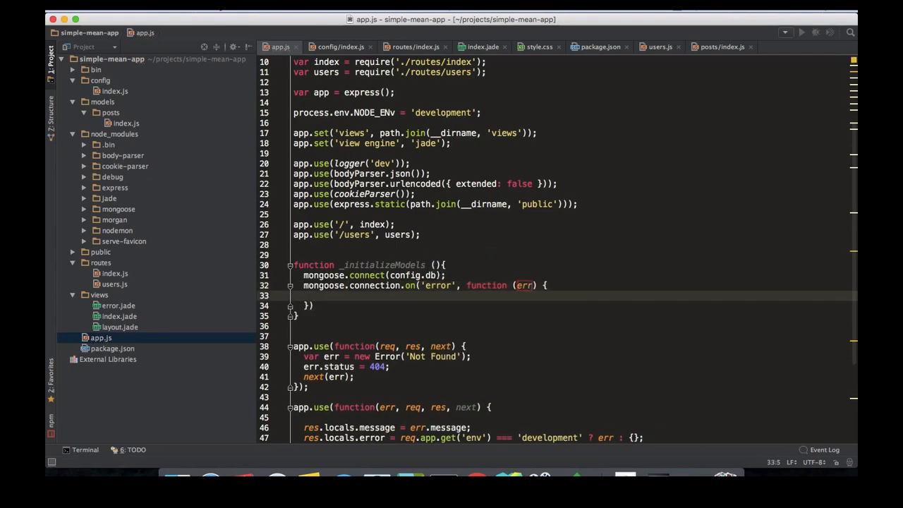
text(console.log('Mongodb failed to connect')
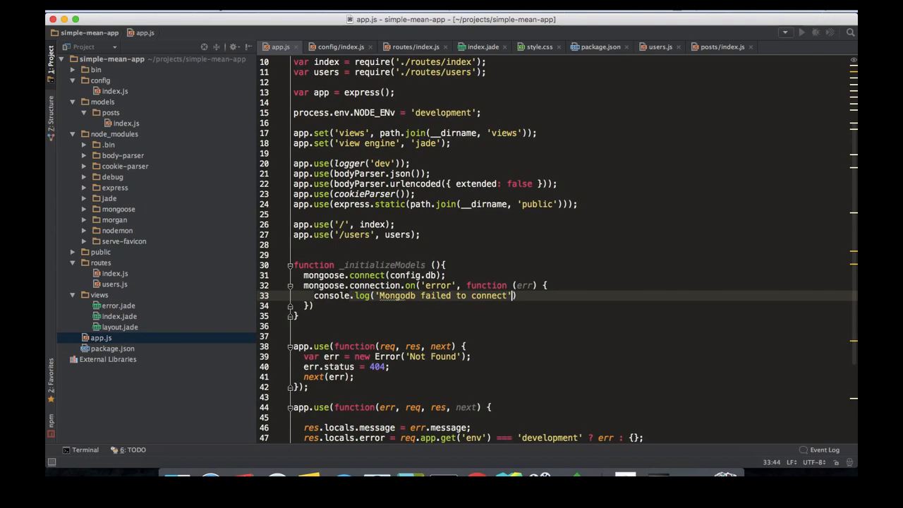
text(, {err})
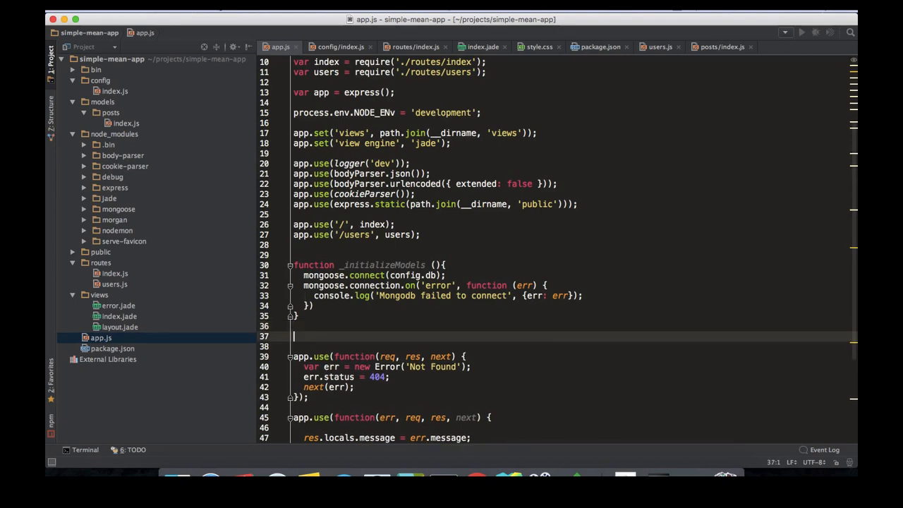
Call _initializeModels(); right after its definition.
text(_initializeModels())
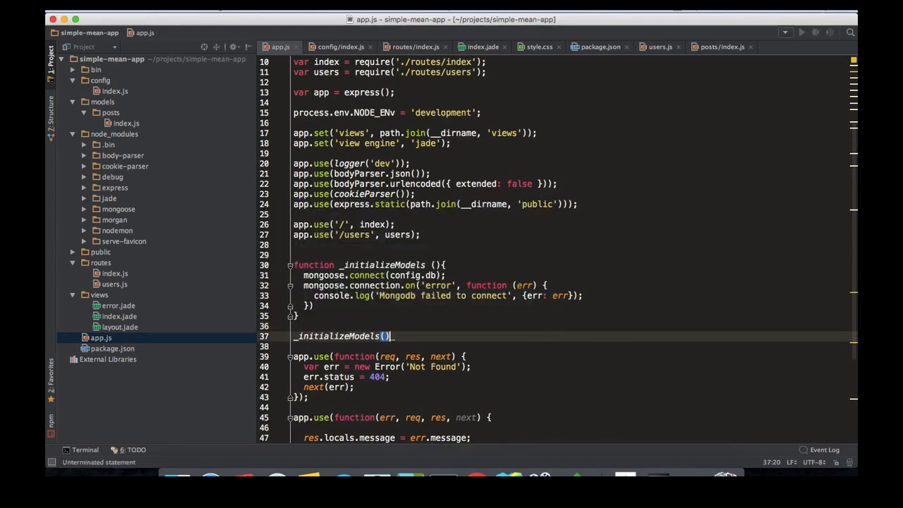
text(;)
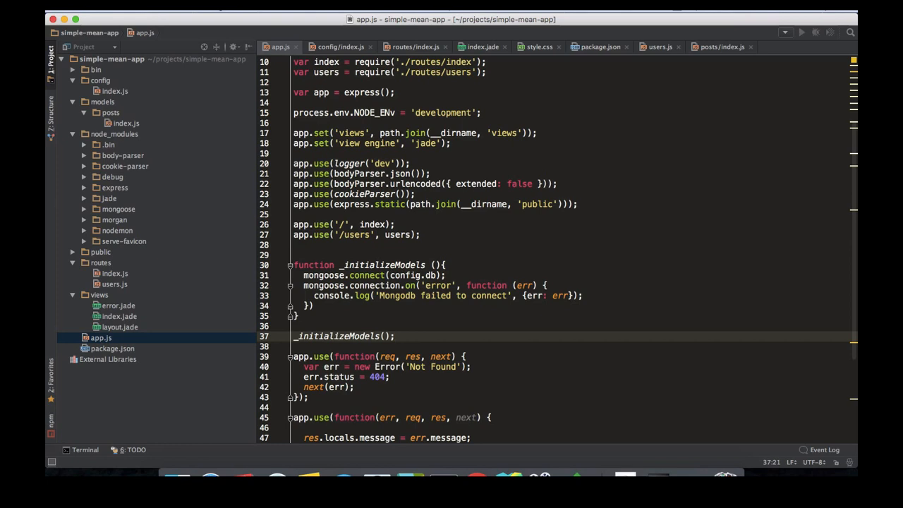
mouse_move(182, 162)
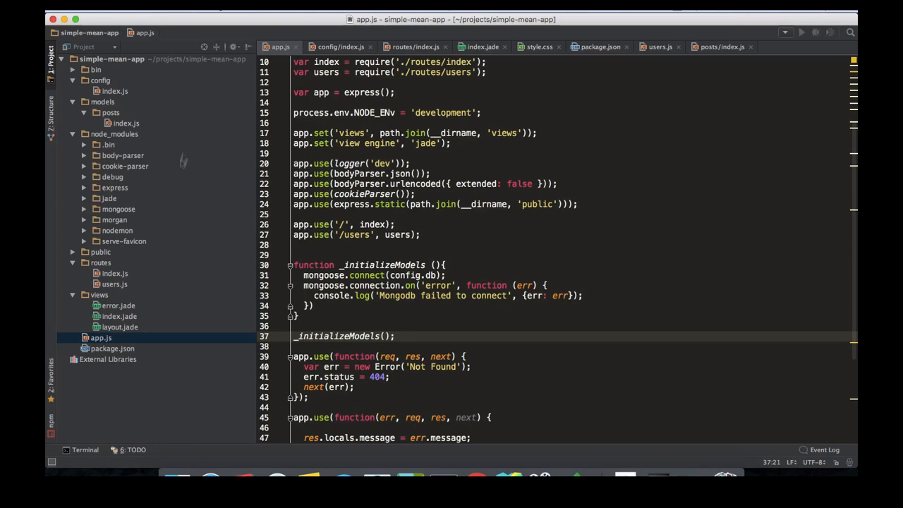
mouse_move(176, 184)
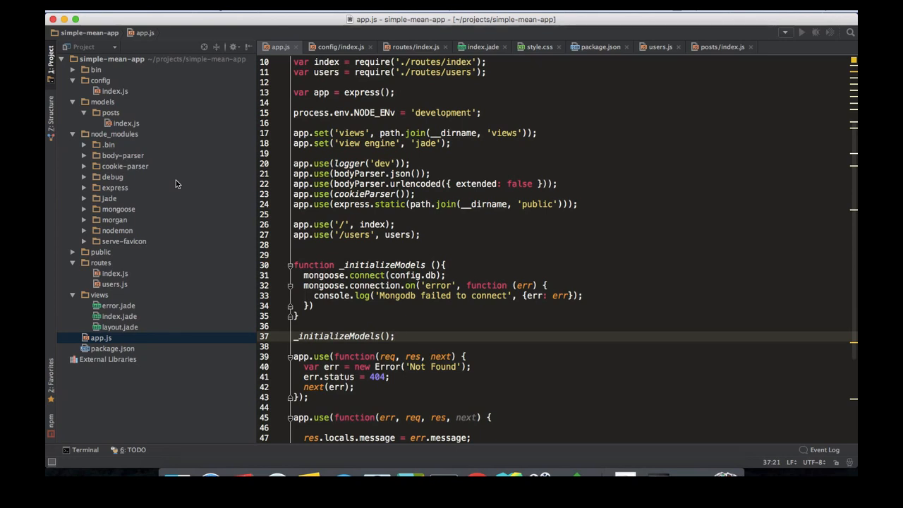
mouse_move(102, 116)
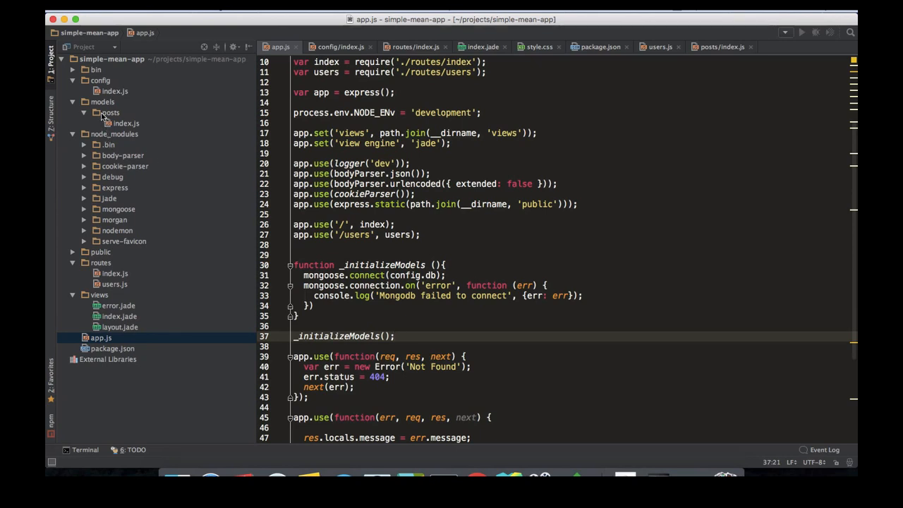